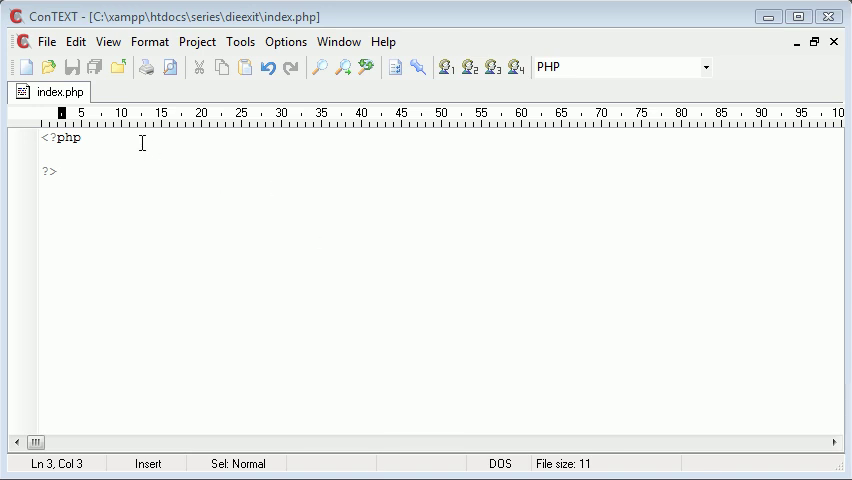
Step: Write echo 'Hello '; and echo ' World'; inside the php block of index.php
{"action": "key", "text": "Enter"}
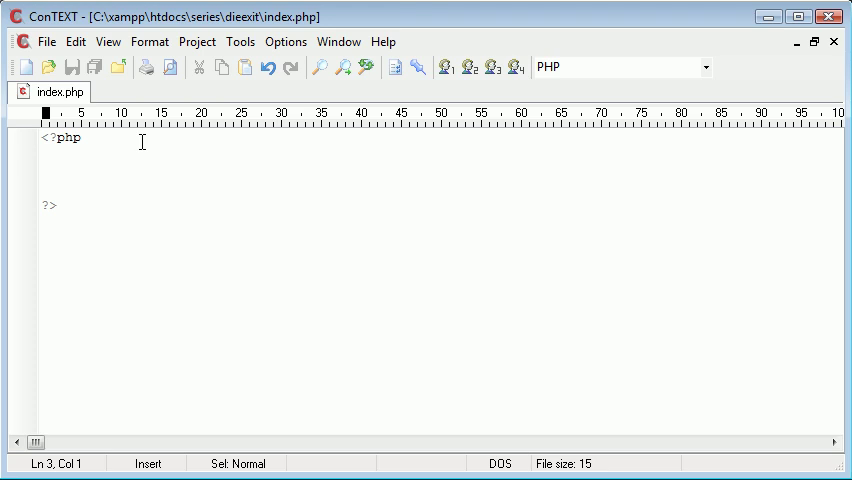
{"action": "type", "text": "echo 'H';"}
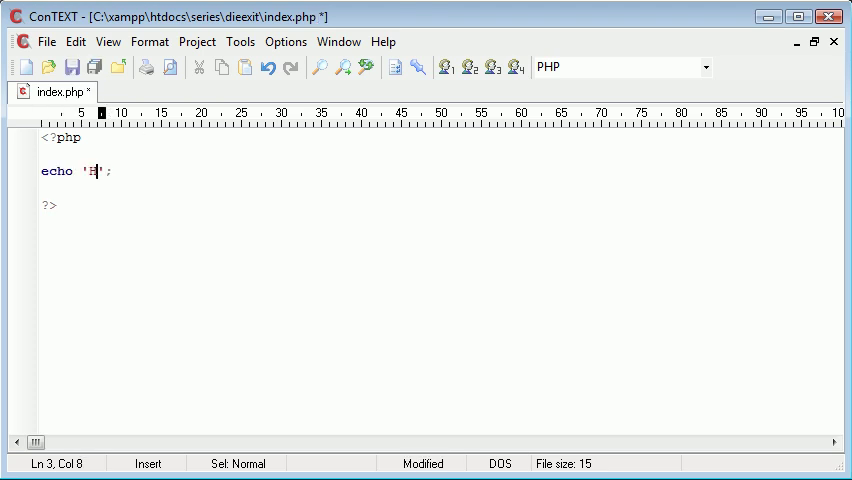
{"action": "type", "text": "ello"}
{"action": "type", "text": "echo ' "}
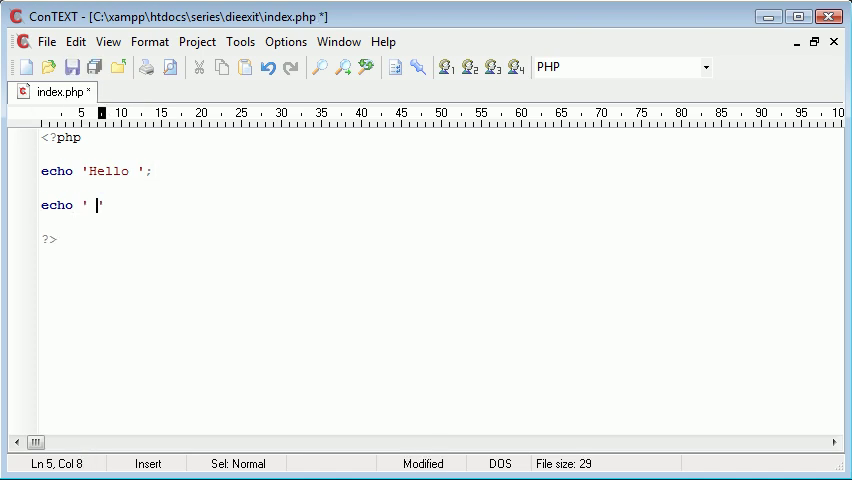
{"action": "type", "text": "World;"}
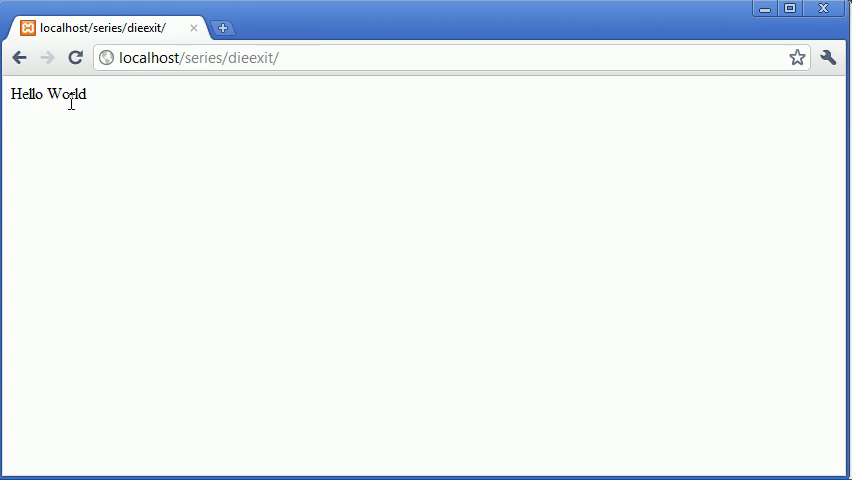
{"action": "mouse_move", "coordinate": [32, 96]}
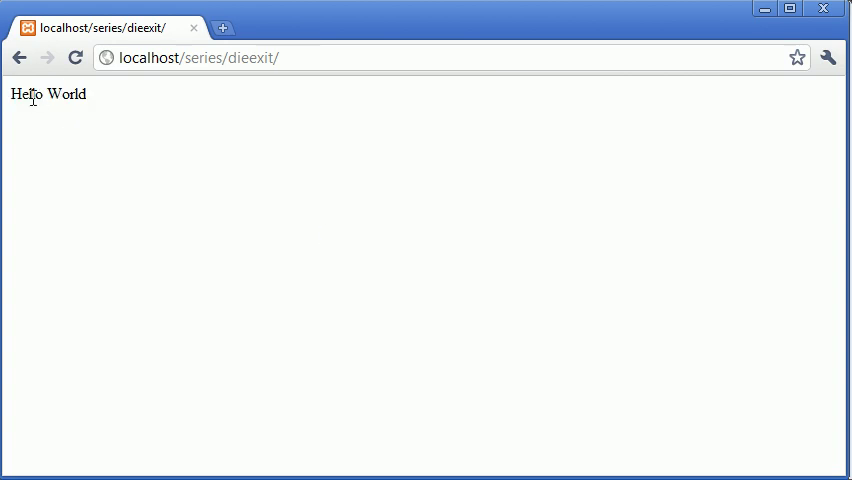
Step: View the Hello World output of localhost/series/dieexit/ in Chrome
{"action": "double_click", "coordinate": [29, 94]}
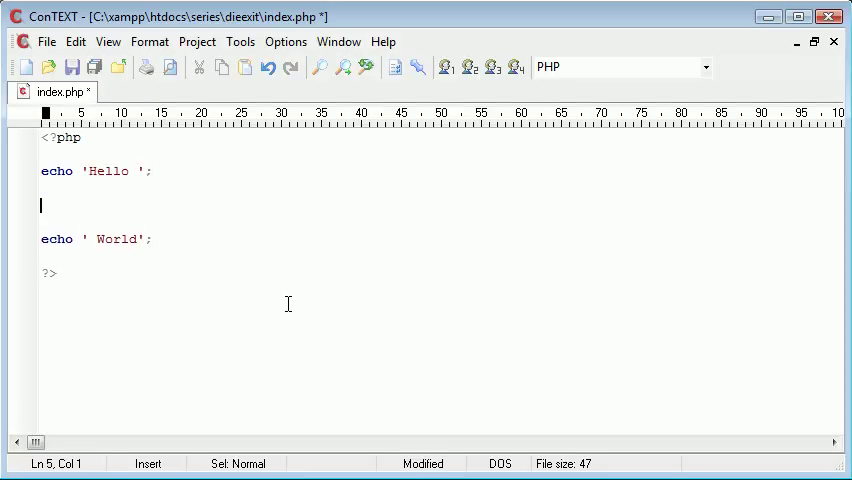
Step: Insert die(); between the two echoes, reload, then change die to exit
{"action": "type", "text": "die();"}
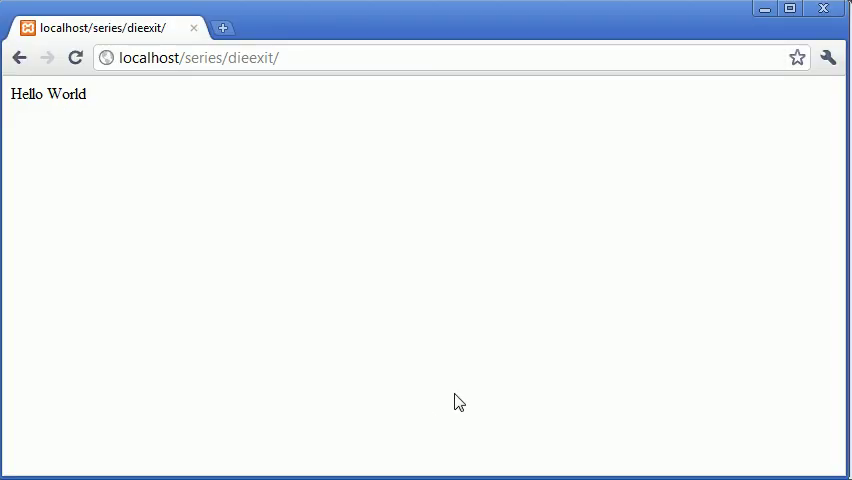
{"action": "left_click", "coordinate": [75, 57]}
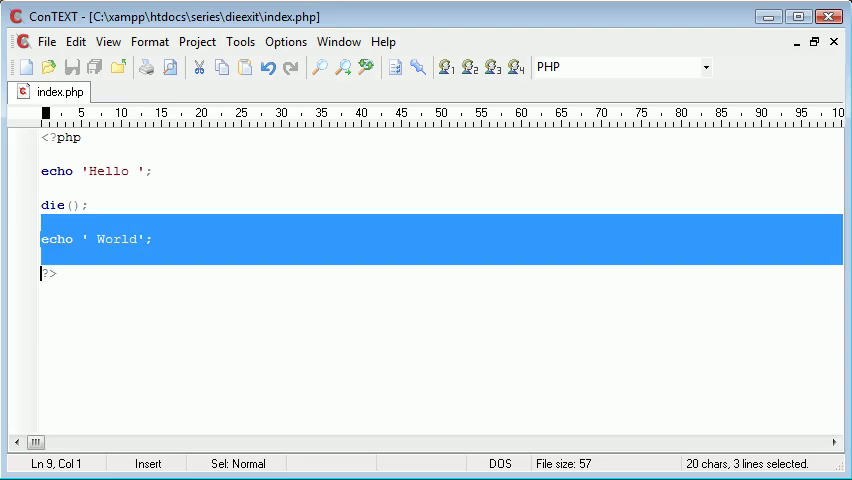
{"action": "left_click", "coordinate": [40, 239]}
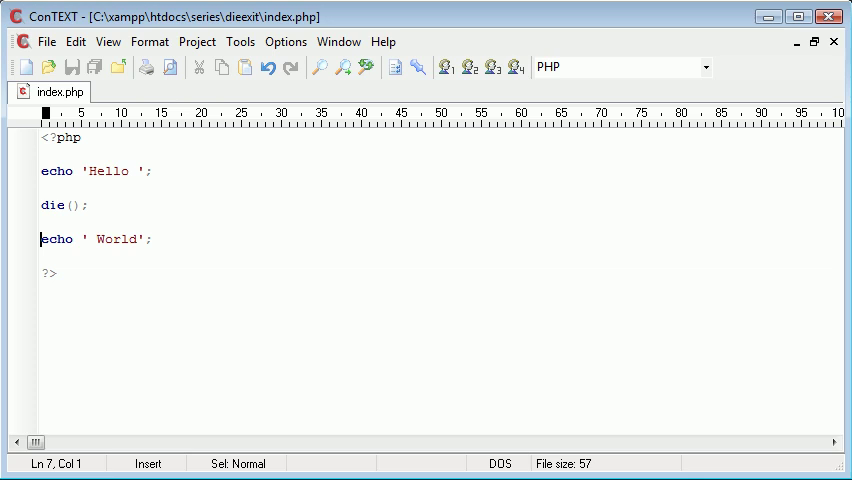
{"action": "left_click", "coordinate": [65, 205]}
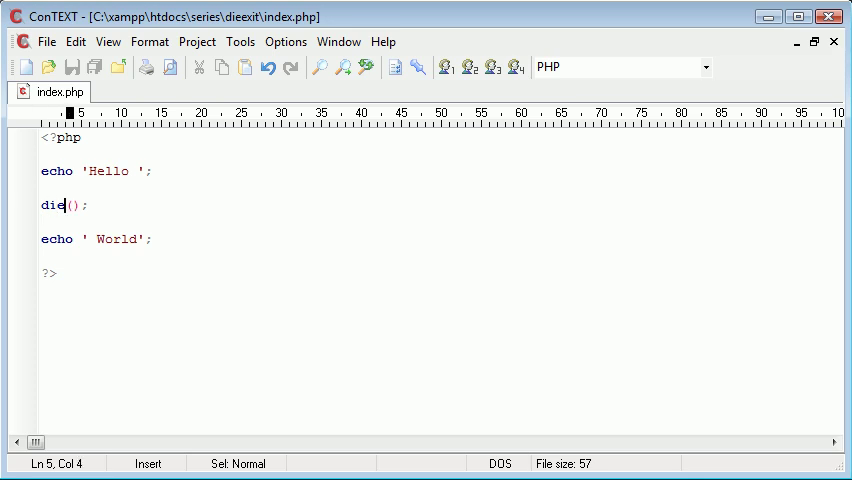
{"action": "type", "text": "exit"}
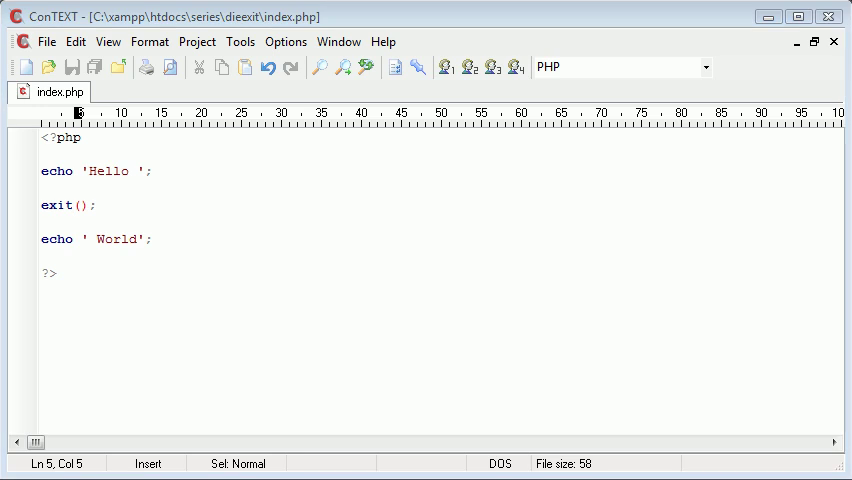
{"action": "left_click", "coordinate": [105, 205]}
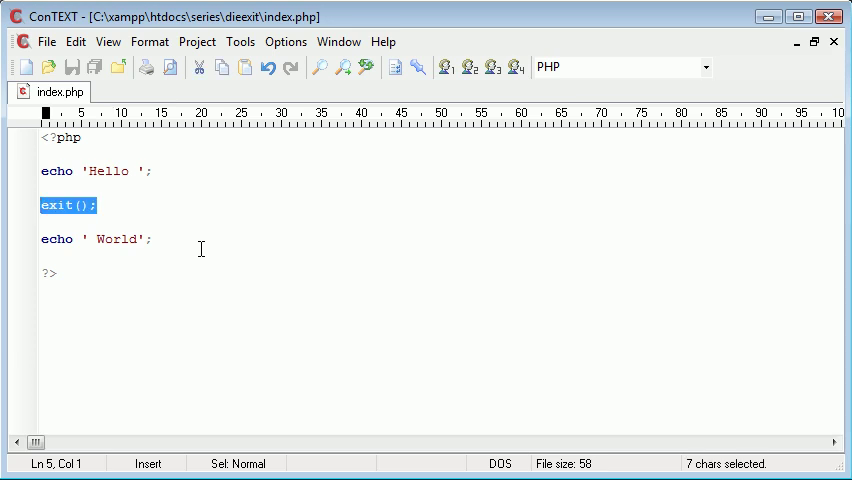
{"action": "left_click", "coordinate": [42, 205]}
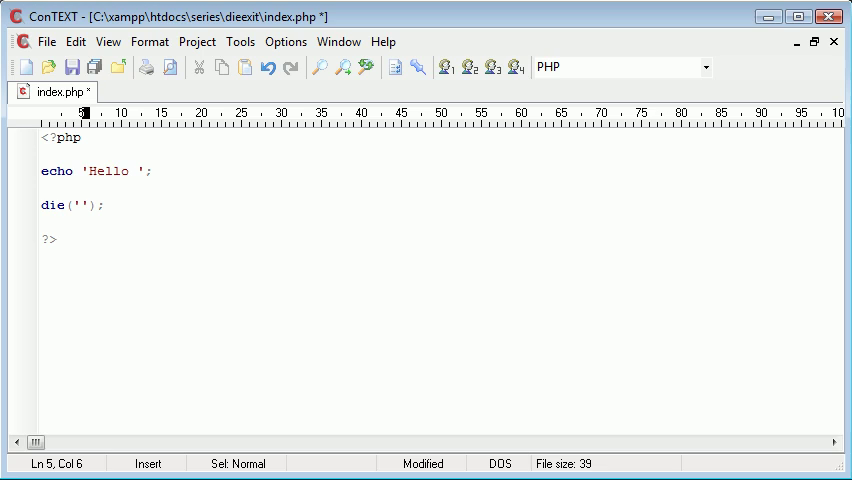
Step: Give the call the message 'ERROR. PAGE HAS ENDED.' and retype echo ' World';
{"action": "type", "text": "ERROR. PAGE HA"}
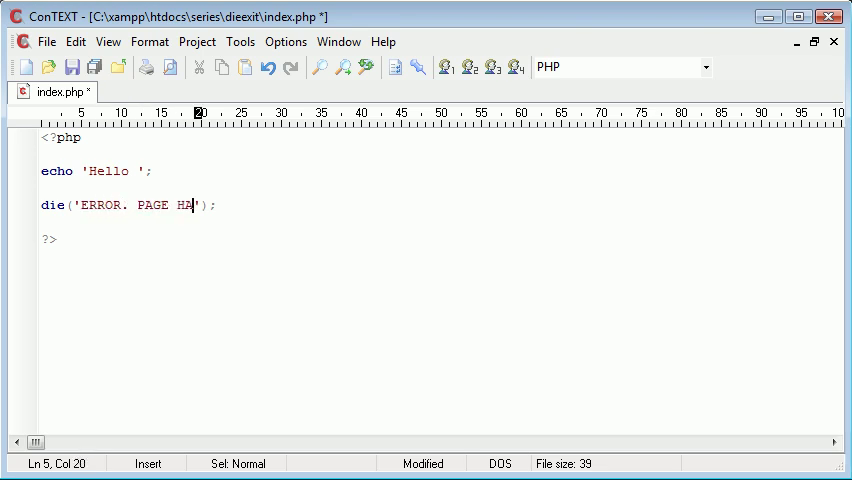
{"action": "type", "text": "S ENDED."}
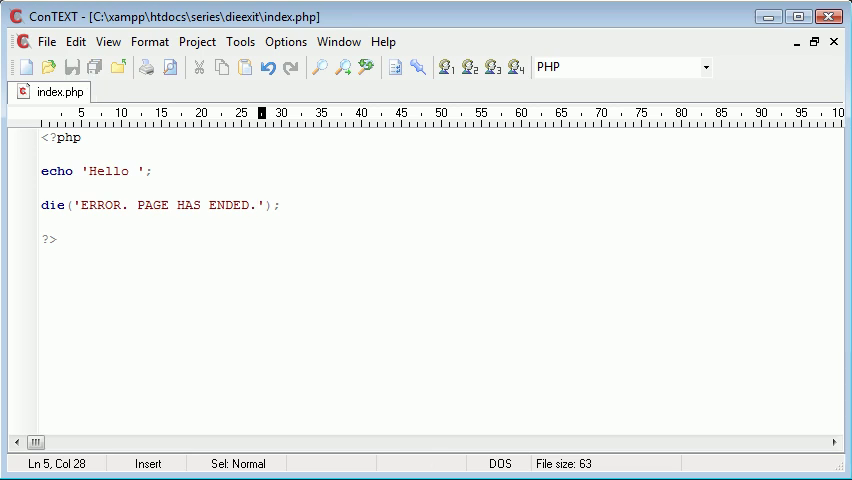
{"action": "type", "text": "echo ' ';"}
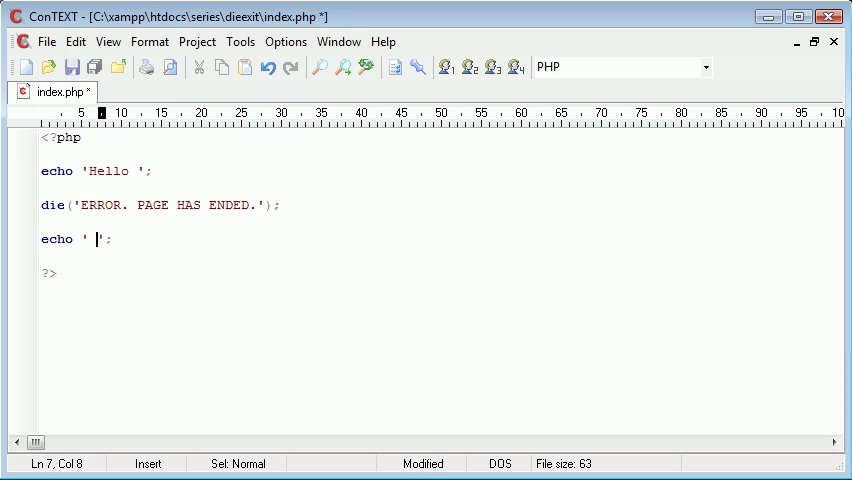
{"action": "type", "text": "World"}
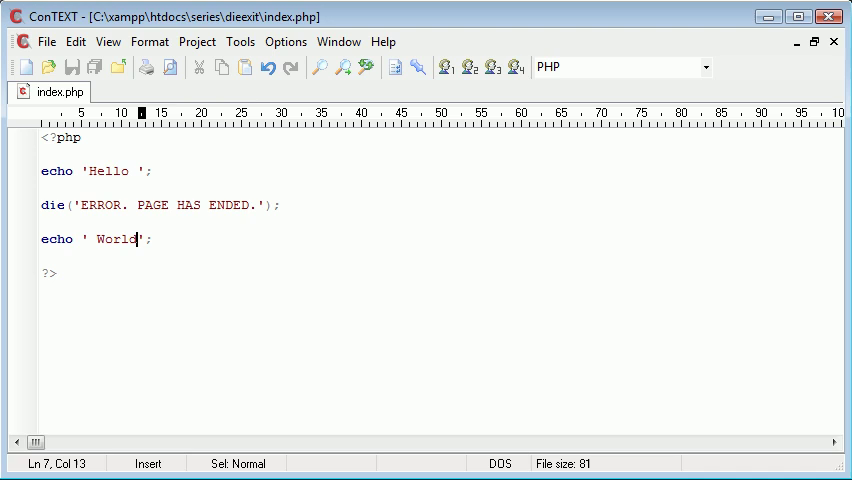
Step: Replace die with exit and select the existing statements for removal
{"action": "left_click", "coordinate": [58, 205]}
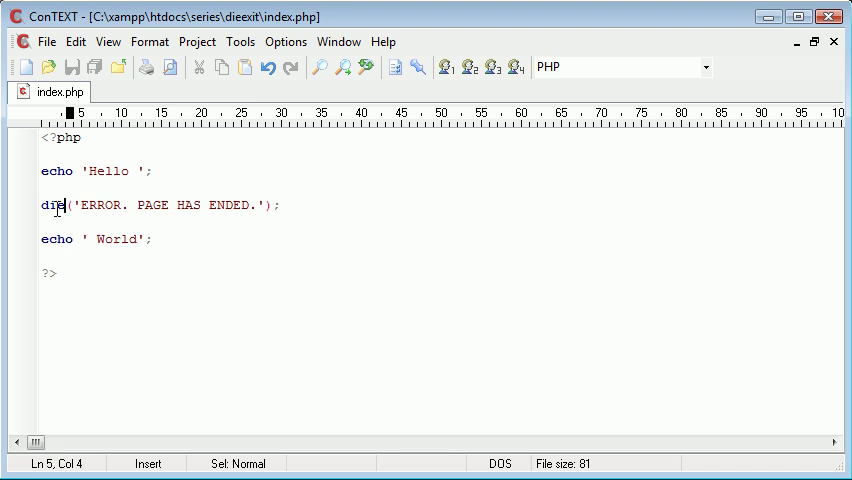
{"action": "type", "text": "exit"}
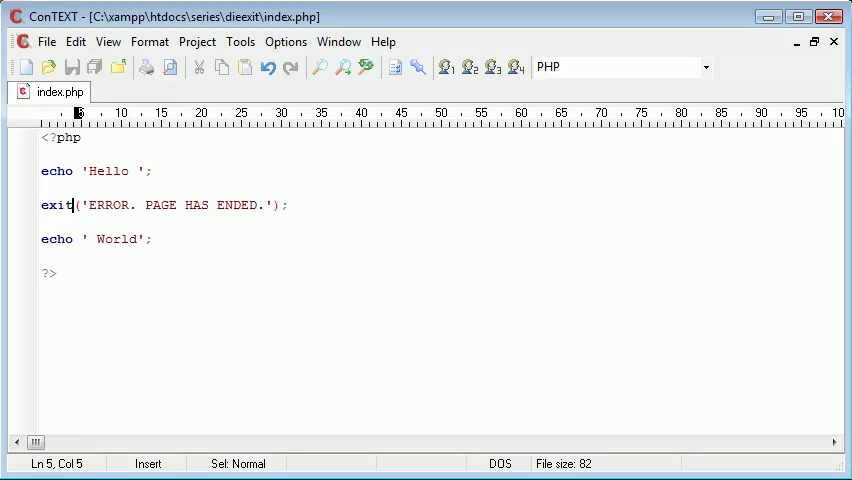
{"action": "left_click_drag", "start_coordinate": [153, 171], "coordinate": [153, 238]}
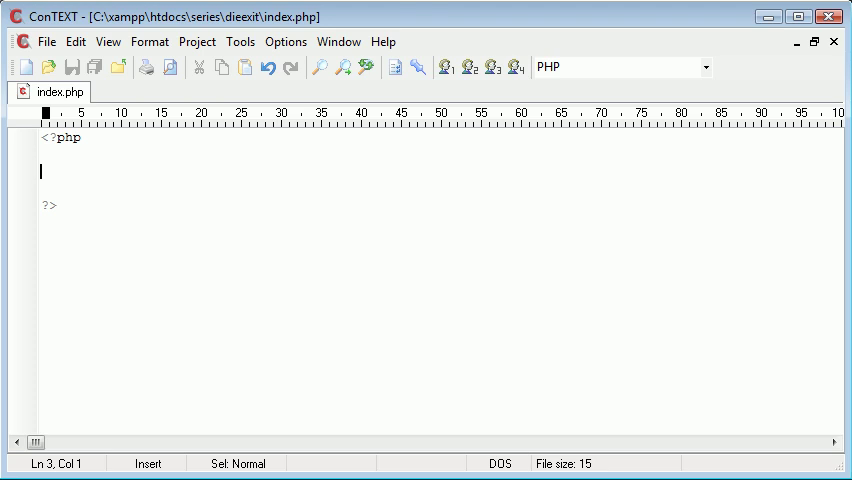
Step: Write mysql_connect('localhost','alex','') with an empty password argument
{"action": "type", "text": "mysql_"}
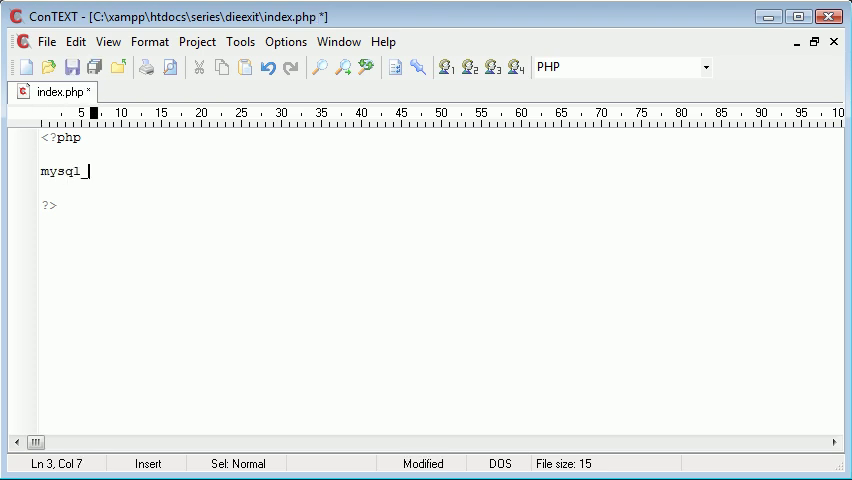
{"action": "type", "text": "_connect()"}
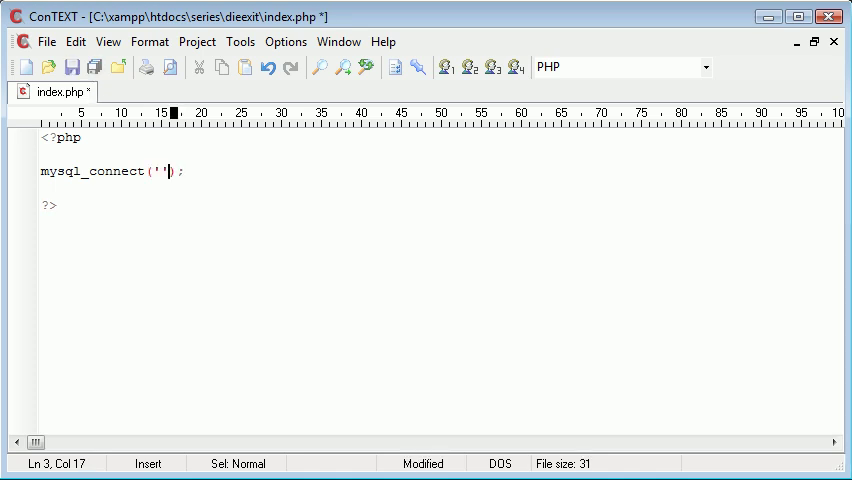
{"action": "type", "text": ",'',''"}
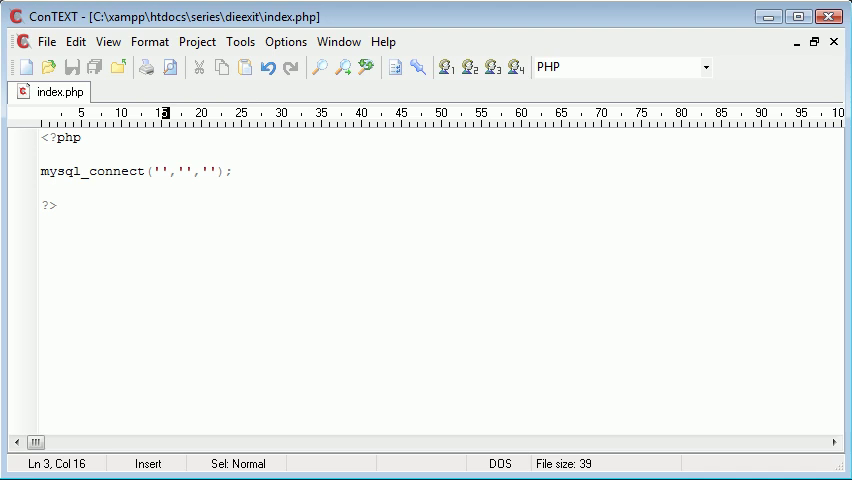
{"action": "type", "text": "localhost"}
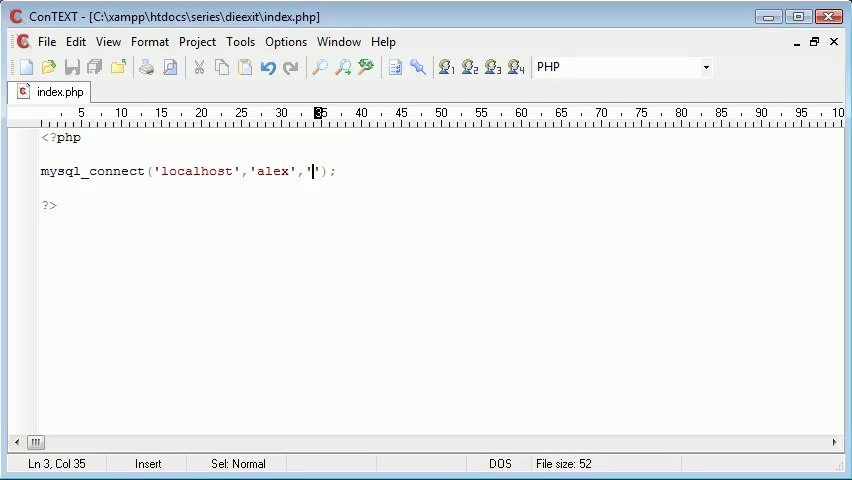
{"action": "mouse_move", "coordinate": [443, 263]}
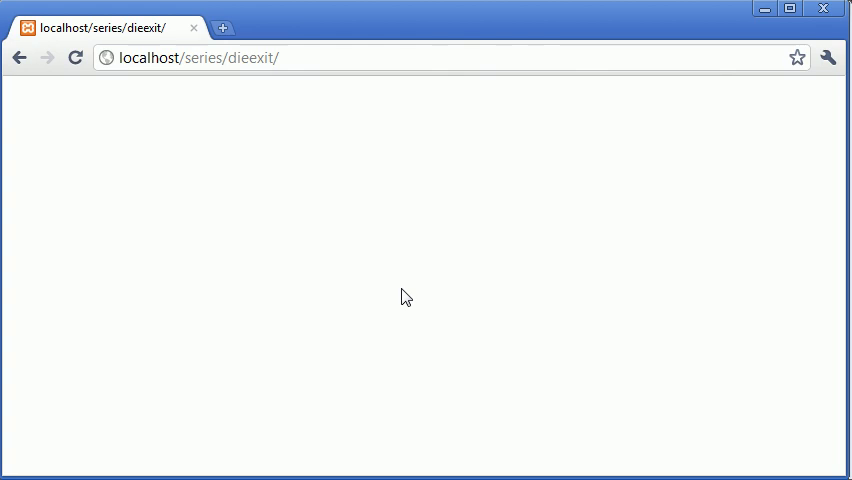
{"action": "mouse_move", "coordinate": [474, 298]}
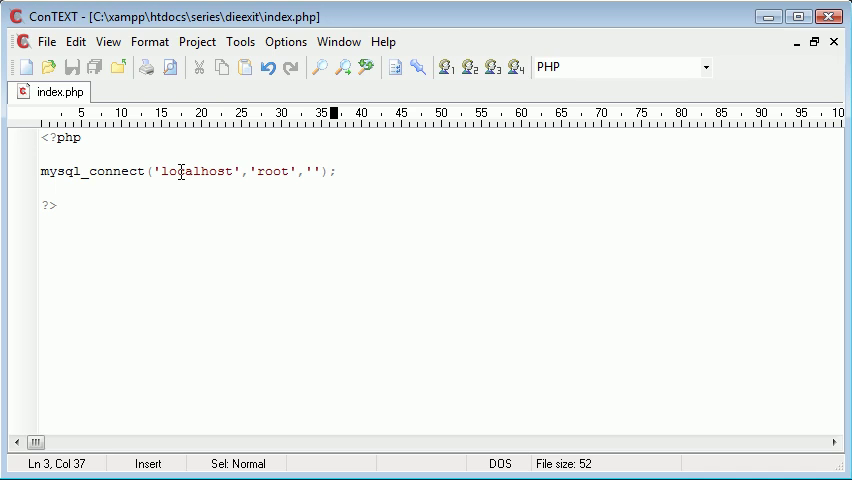
Step: Append or die('Could not connect to database.') to the mysql_connect call
{"action": "type", "text": "or"}
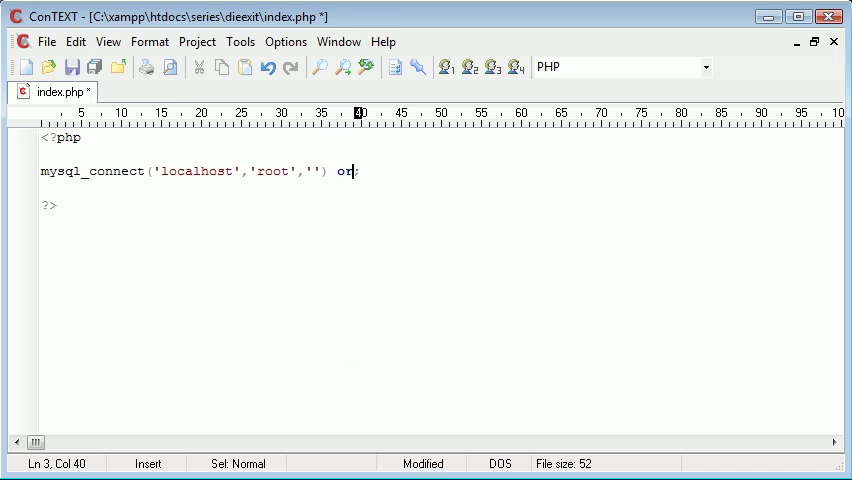
{"action": "type", "text": "die()"}
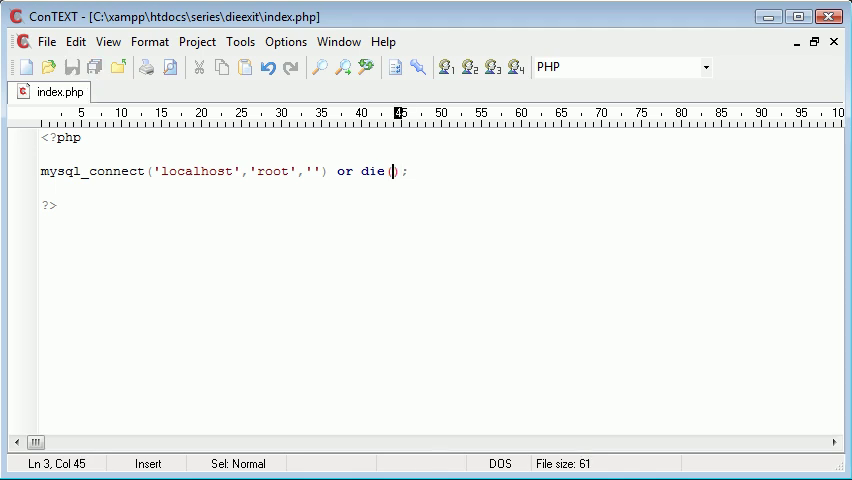
{"action": "type", "text": "'c'"}
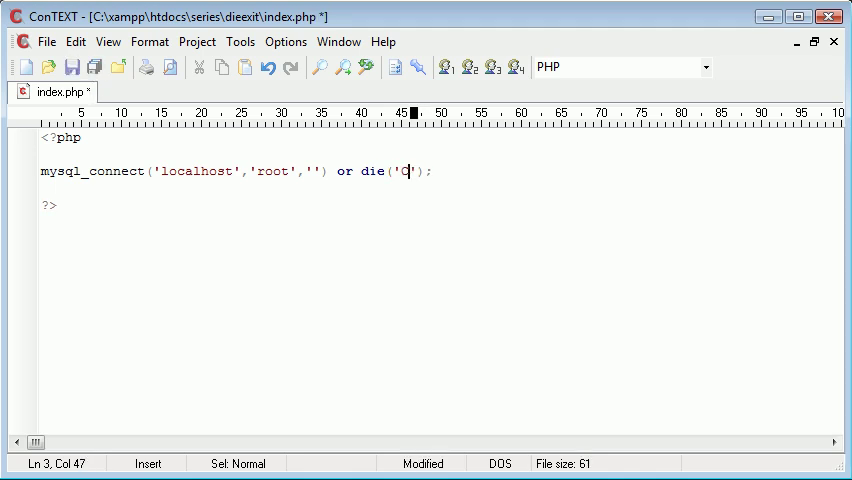
{"action": "type", "text": "ould not connec"}
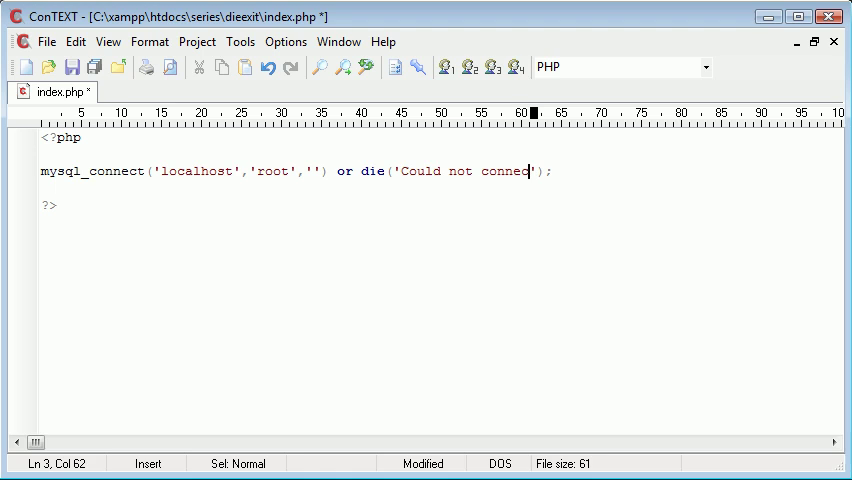
{"action": "type", "text": "t to database."}
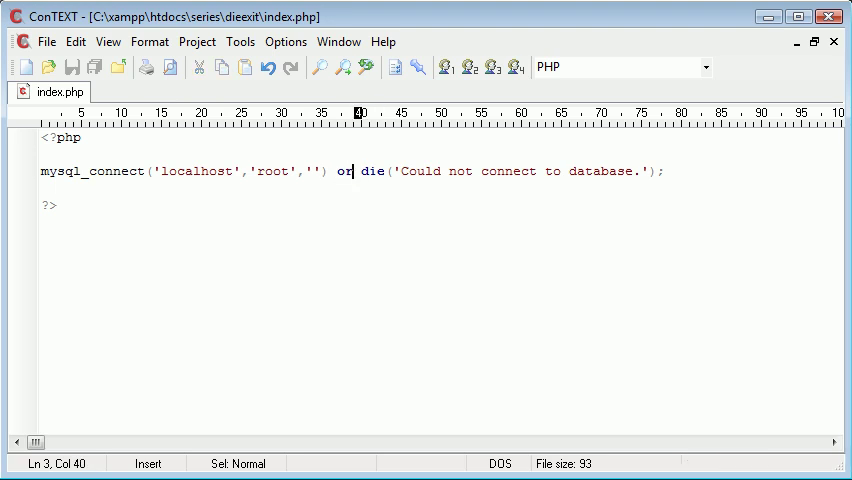
Step: Try || instead of or, revert to or, and highlight parts of the connect line
{"action": "type", "text": "||"}
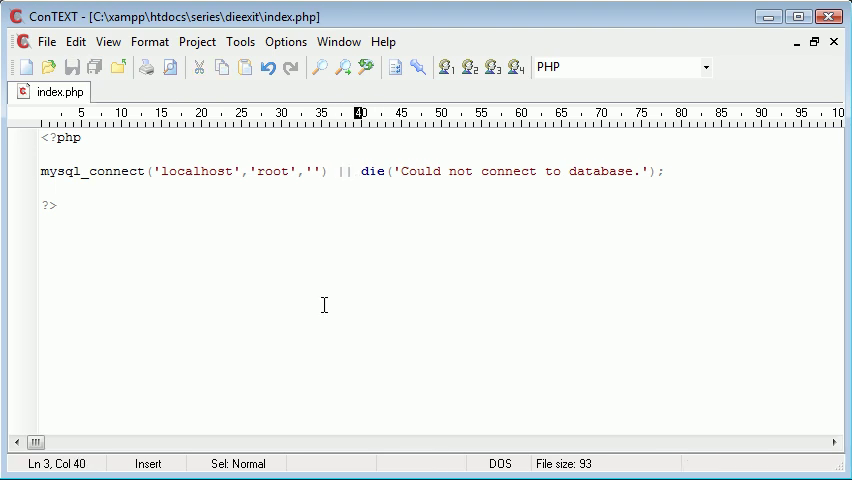
{"action": "type", "text": "or"}
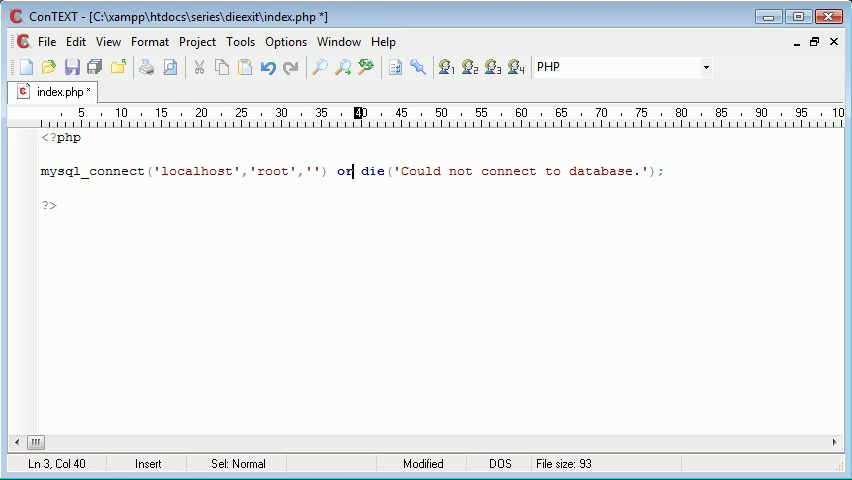
{"action": "double_click", "coordinate": [374, 171]}
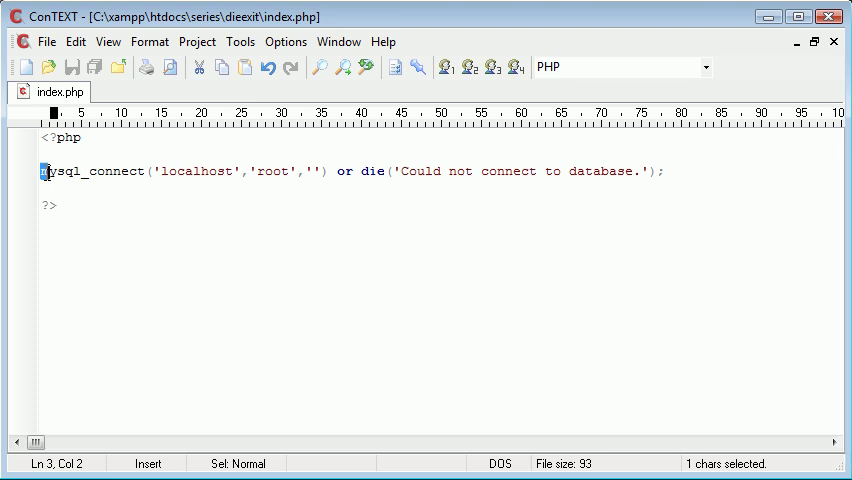
{"action": "left_click_drag", "start_coordinate": [42, 171], "coordinate": [330, 171]}
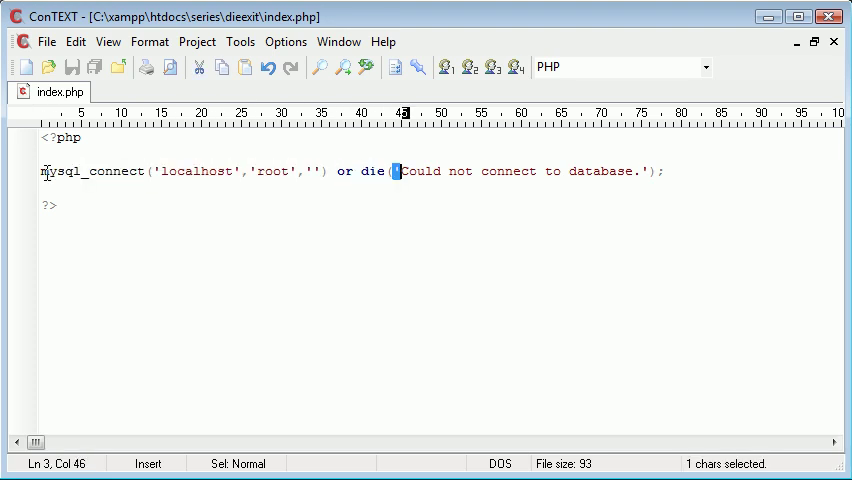
{"action": "left_click_drag", "start_coordinate": [400, 171], "coordinate": [648, 171]}
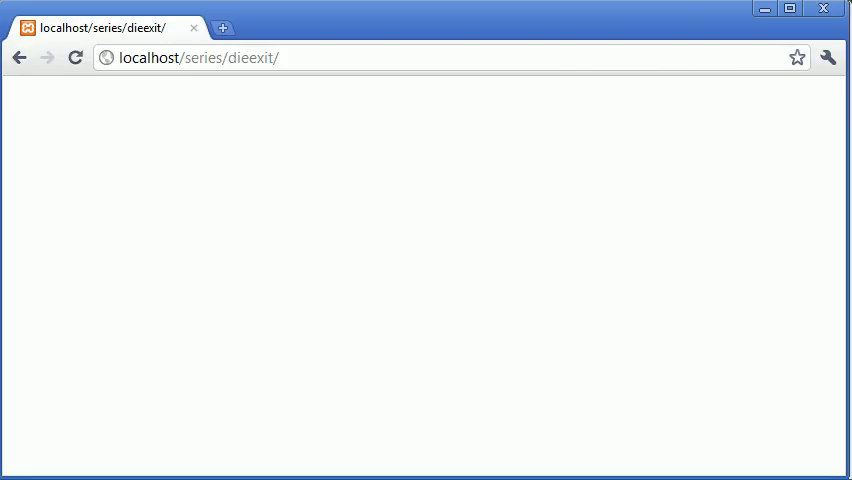
Step: Reload the blank dieexit page in Chrome and return to the script
{"action": "left_click", "coordinate": [74, 57]}
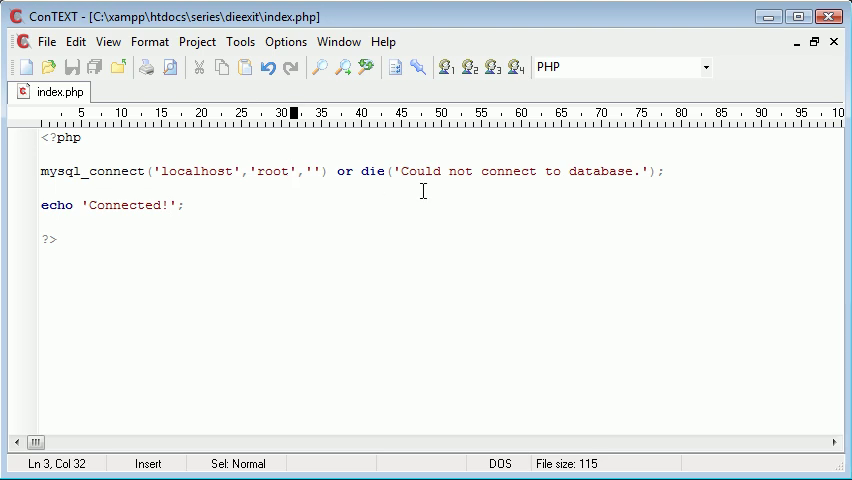
{"action": "left_click", "coordinate": [250, 171]}
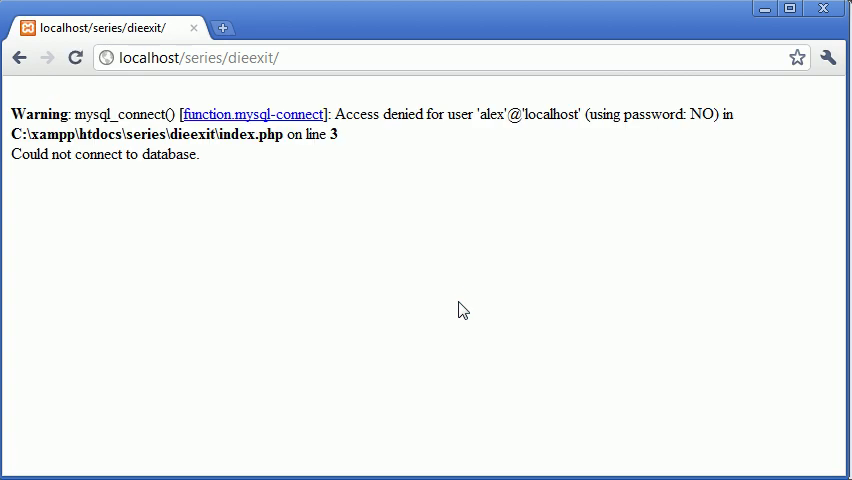
Step: Highlight the 'Could not connect to database.' message under the access-denied warning
{"action": "left_click_drag", "start_coordinate": [145, 134], "coordinate": [338, 134]}
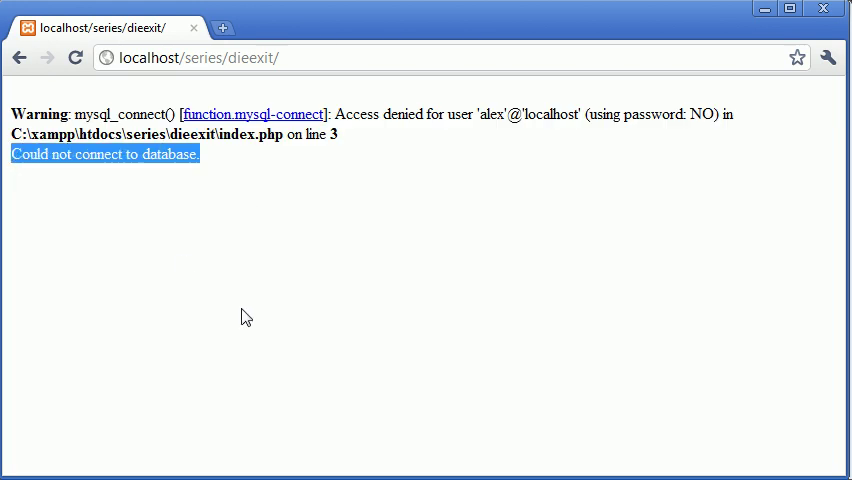
{"action": "left_click", "coordinate": [267, 167]}
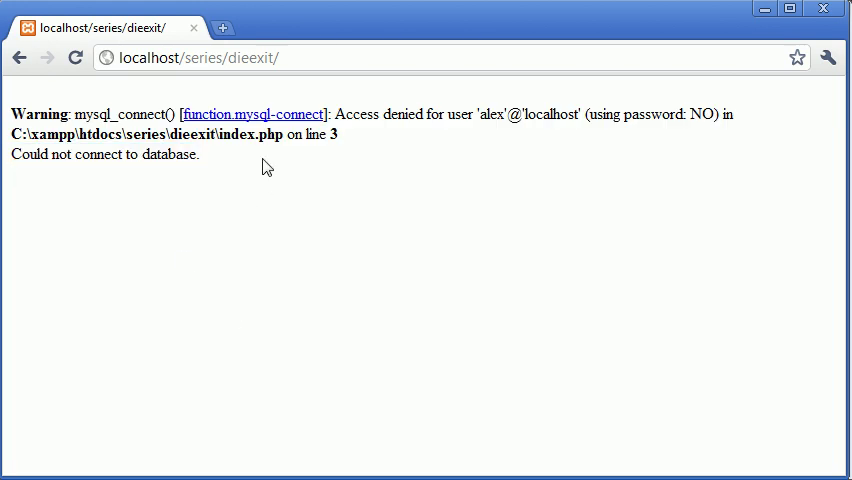
{"action": "left_click_drag", "start_coordinate": [78, 114], "coordinate": [338, 134]}
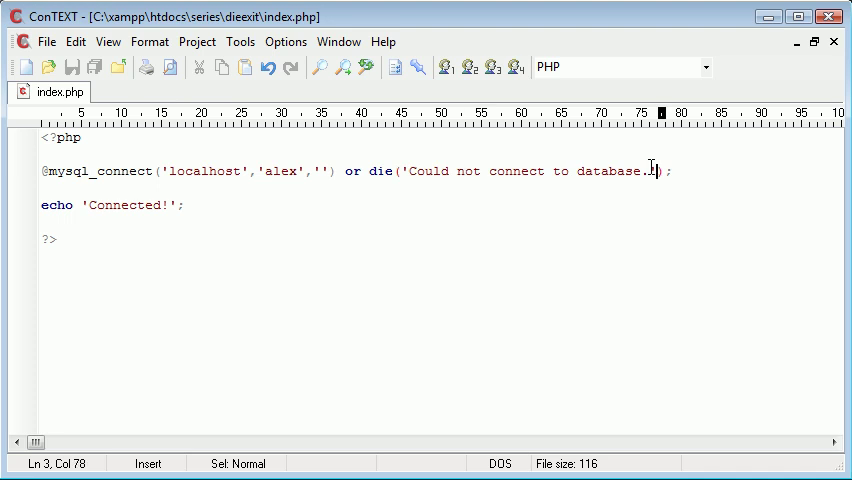
{"action": "mouse_move", "coordinate": [352, 168]}
{"action": "type", "text": "||"}
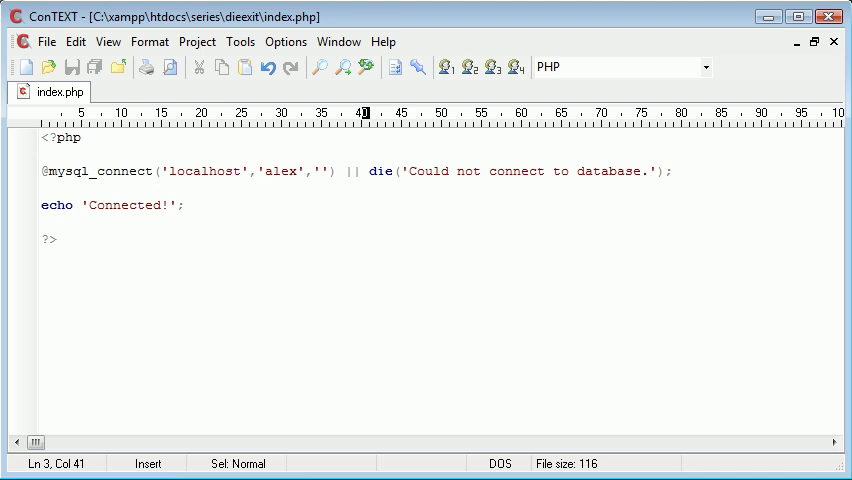
{"action": "type", "text": "or"}
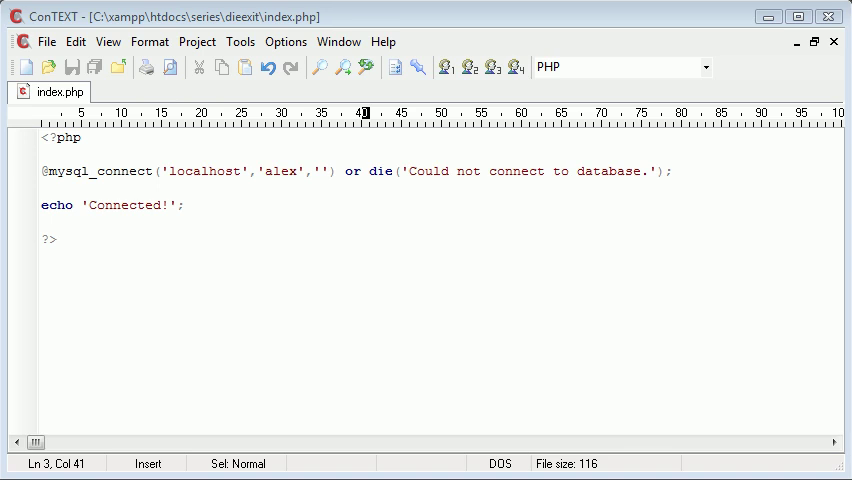
{"action": "type", "text": "exit"}
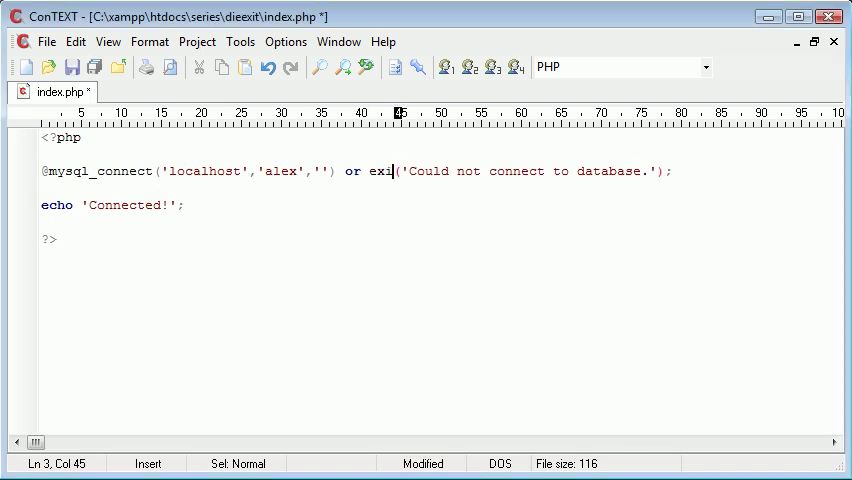